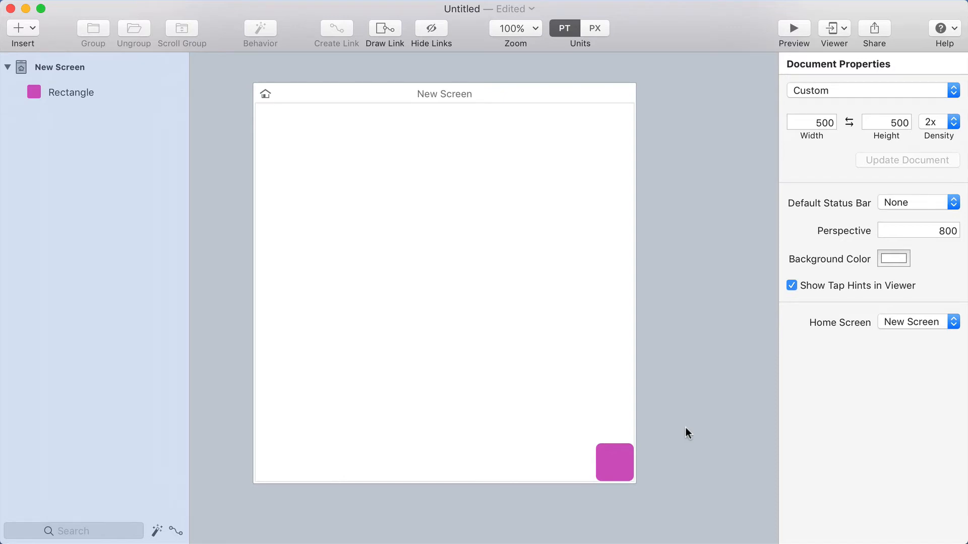
mouse_move(673, 423)
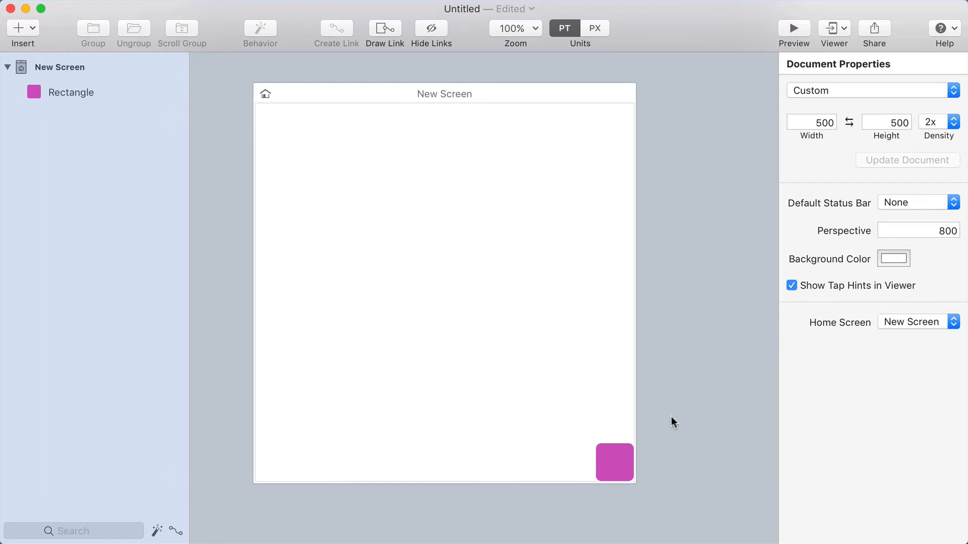
Step: Select the pink rectangle in the screen's bottom-right corner
left_click(614, 463)
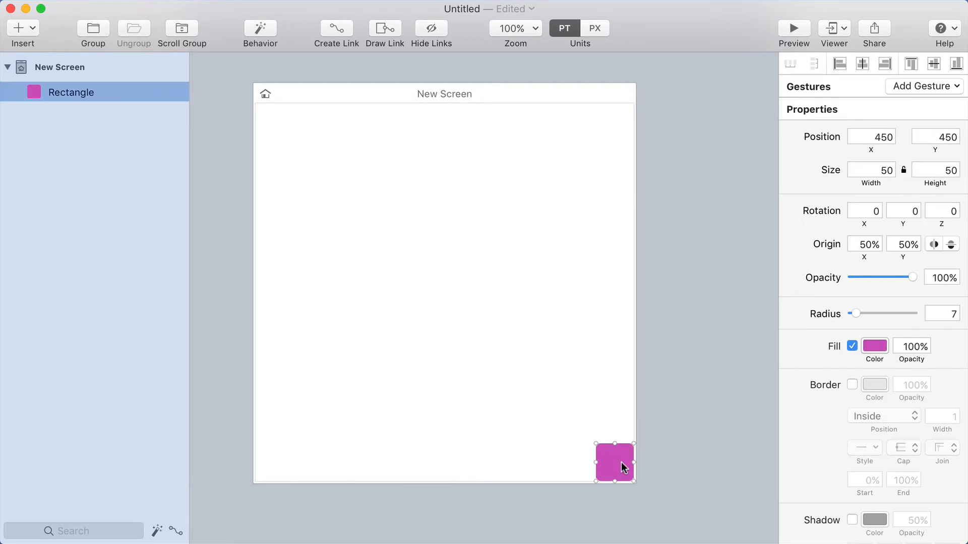
mouse_move(620, 463)
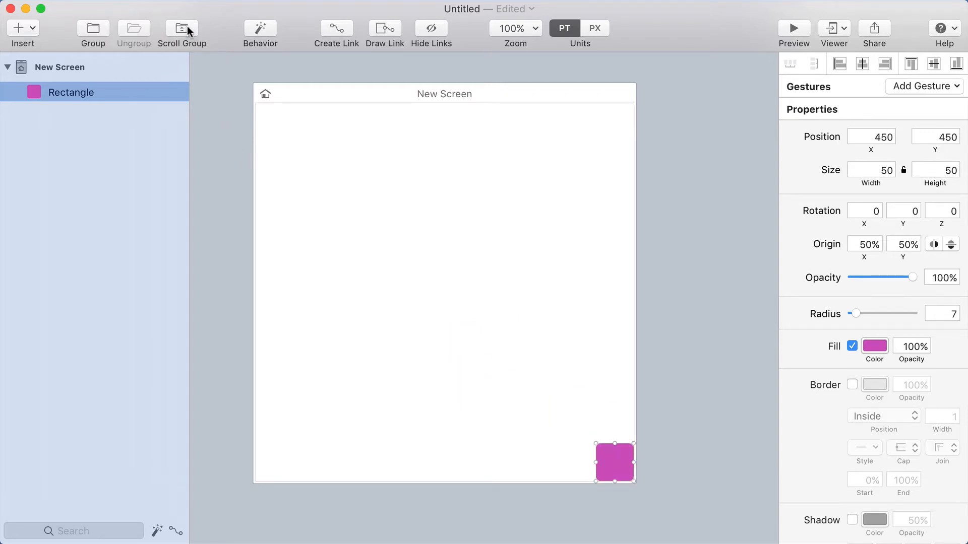
Step: Wrap the rectangle in a scroll group that scrolls horizontally too and fills the 500×500 screen
left_click(181, 29)
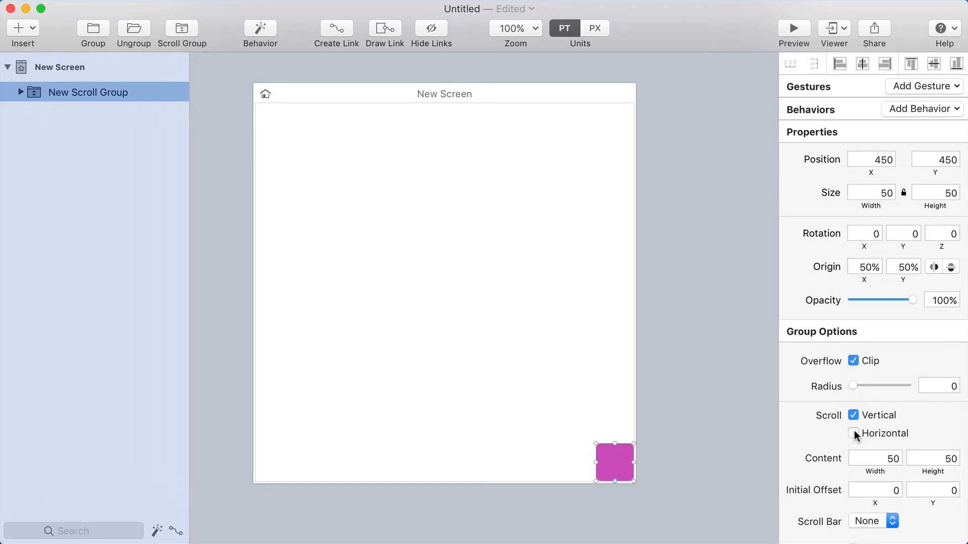
left_click(854, 434)
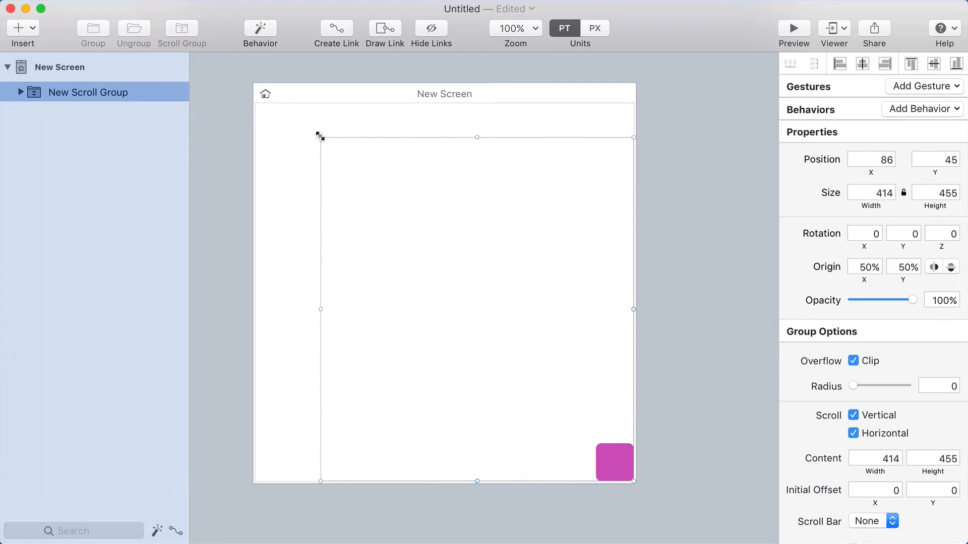
left_click_drag(319, 136, 255, 103)
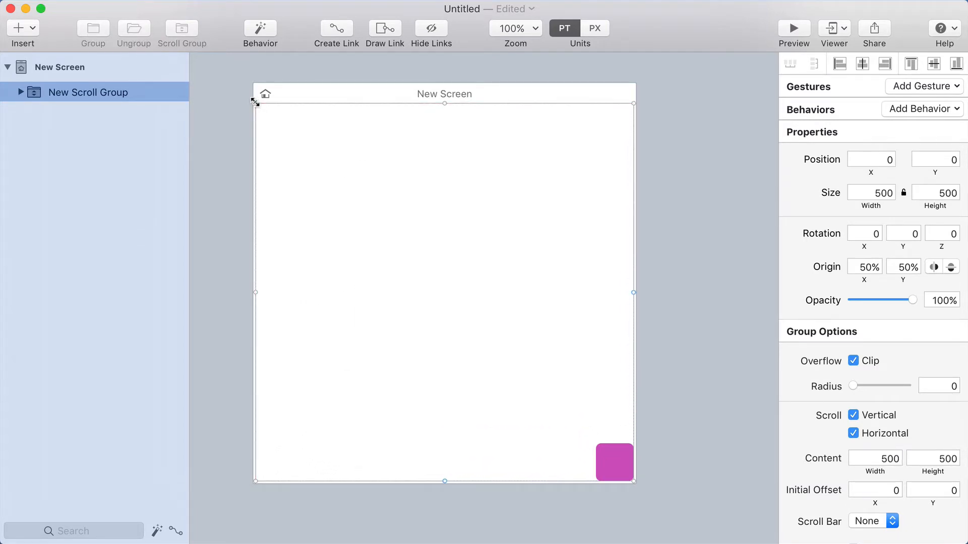
mouse_move(633, 294)
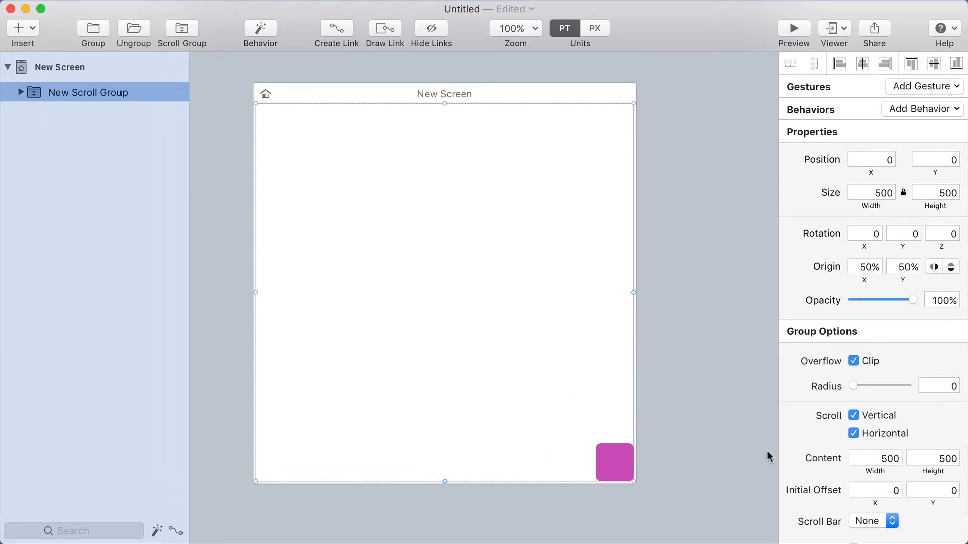
left_click(793, 29)
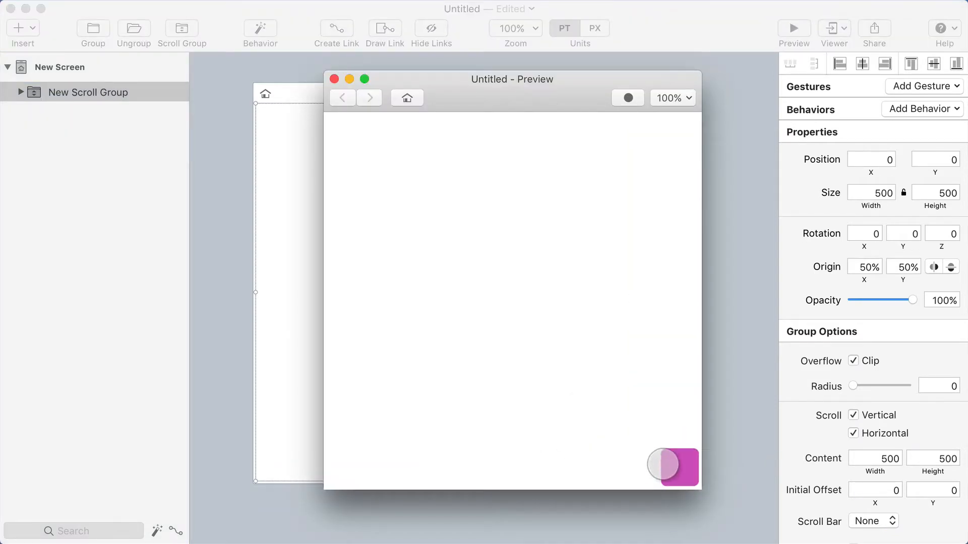
left_click(333, 78)
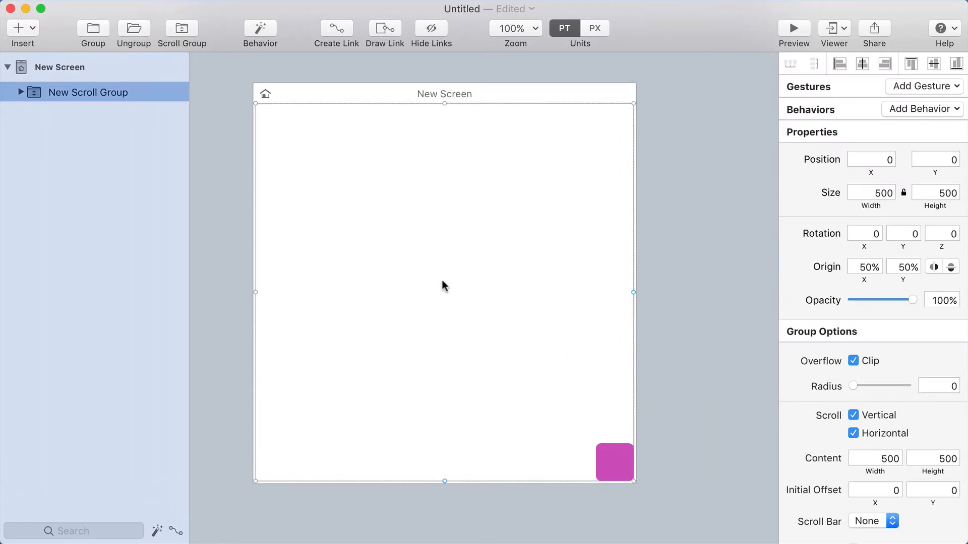
mouse_move(469, 458)
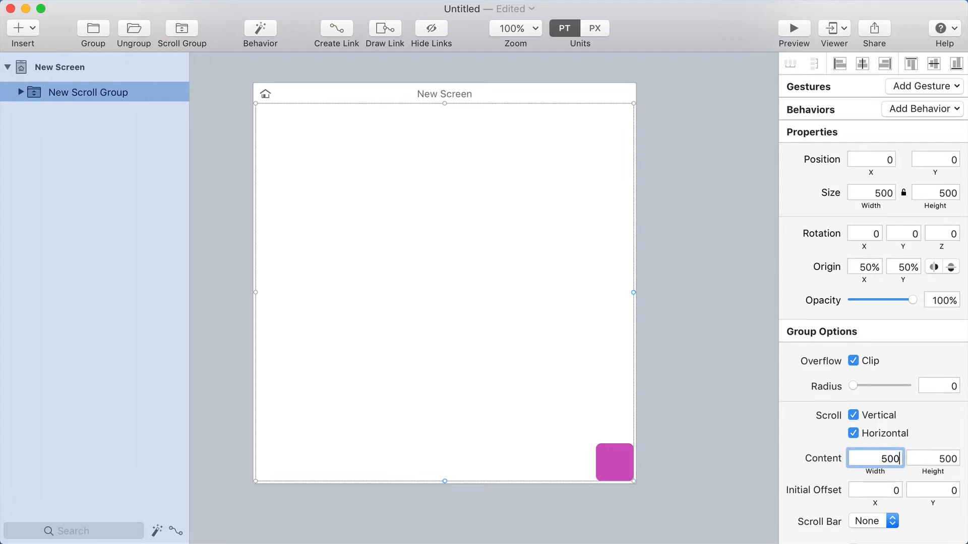
Step: Set the scroll group's content area to 1000 by 1000 and test the scrolling in a preview
type("1000")
left_click(932, 459)
type("1,000")
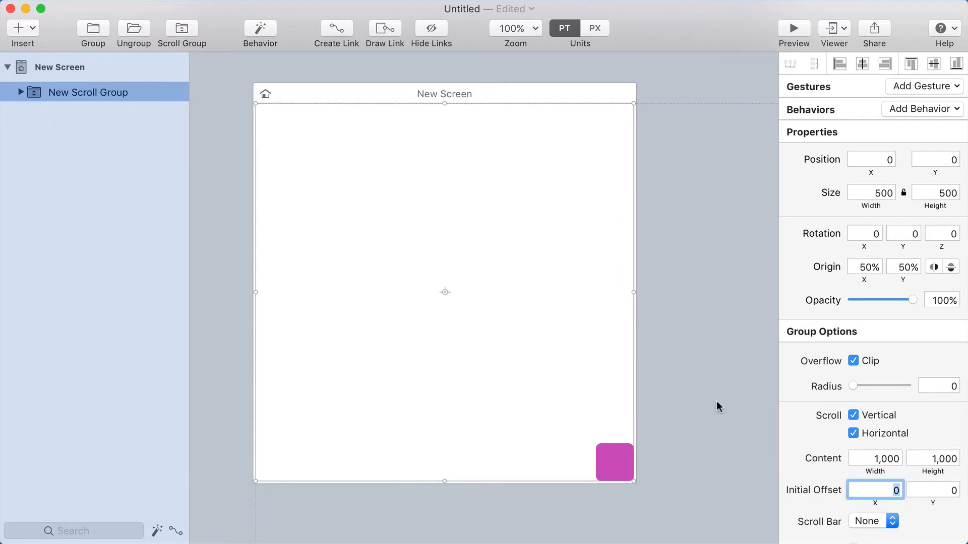
left_click(794, 28)
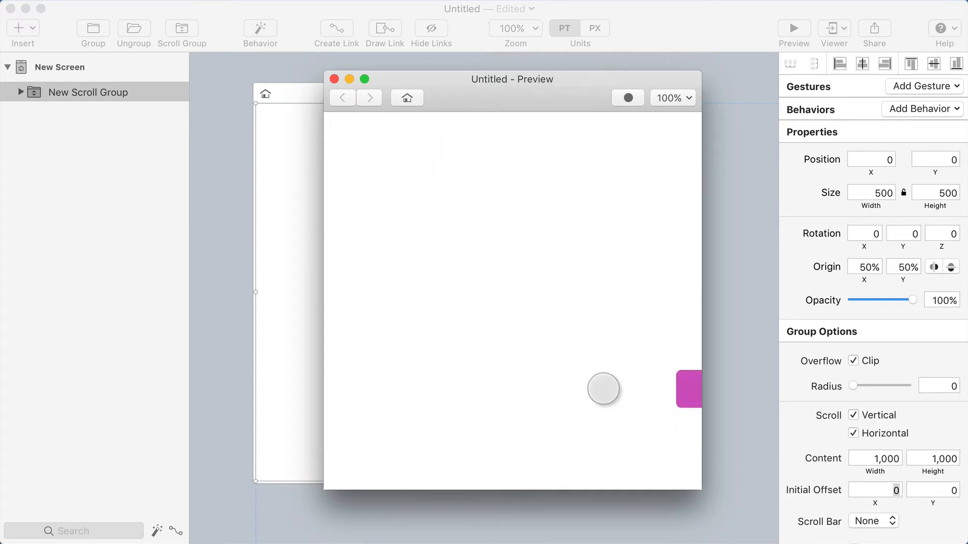
left_click(334, 79)
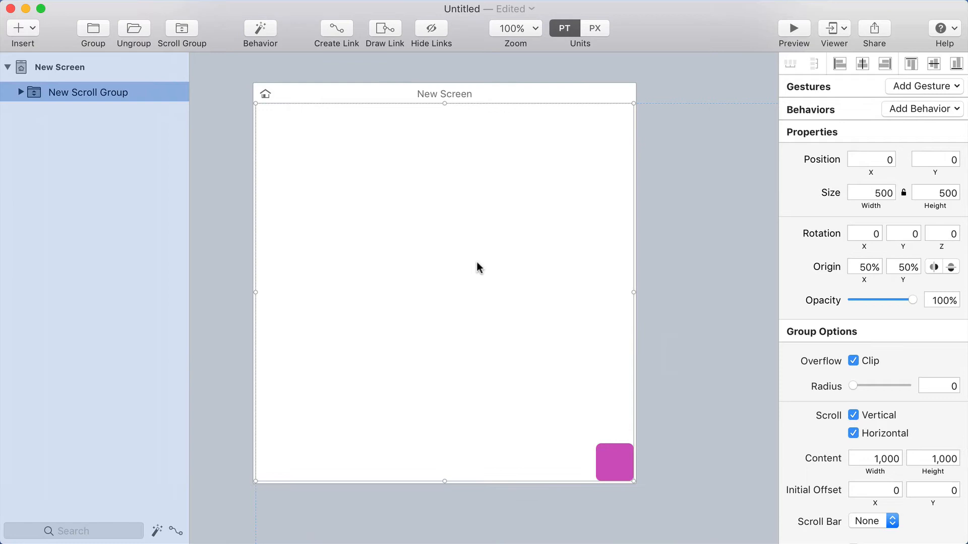
mouse_move(615, 457)
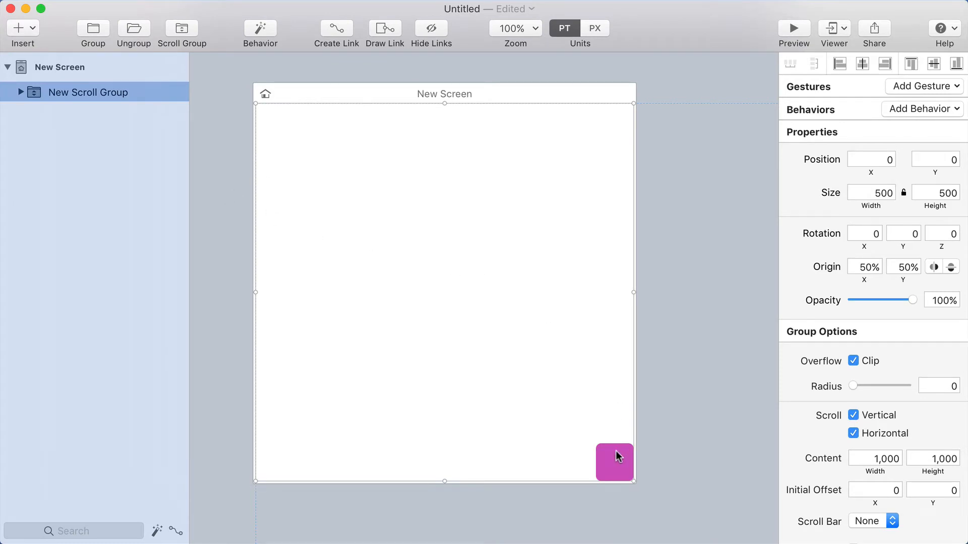
Step: Reduce the scroll group's content area to 950 by 950 and check it in a preview
left_click(875, 457)
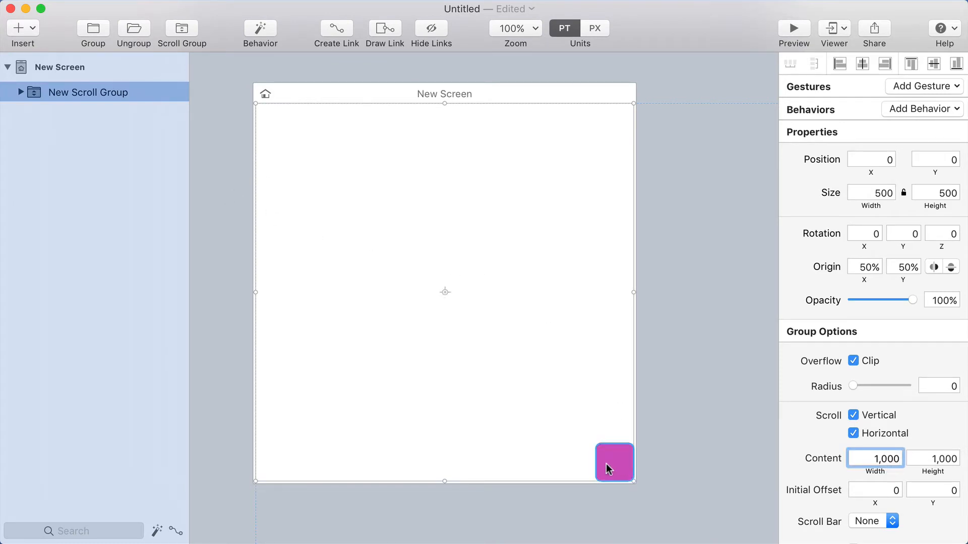
left_click(614, 463)
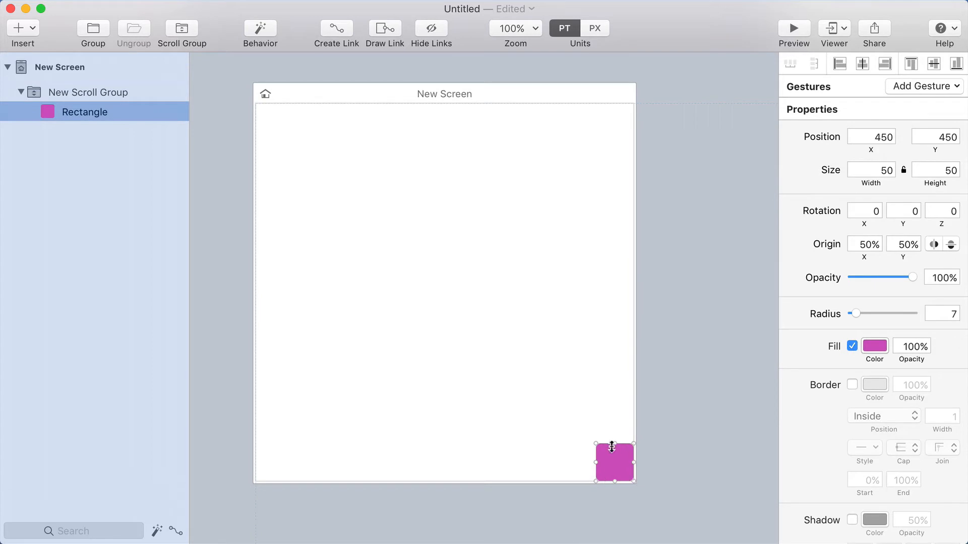
mouse_move(624, 463)
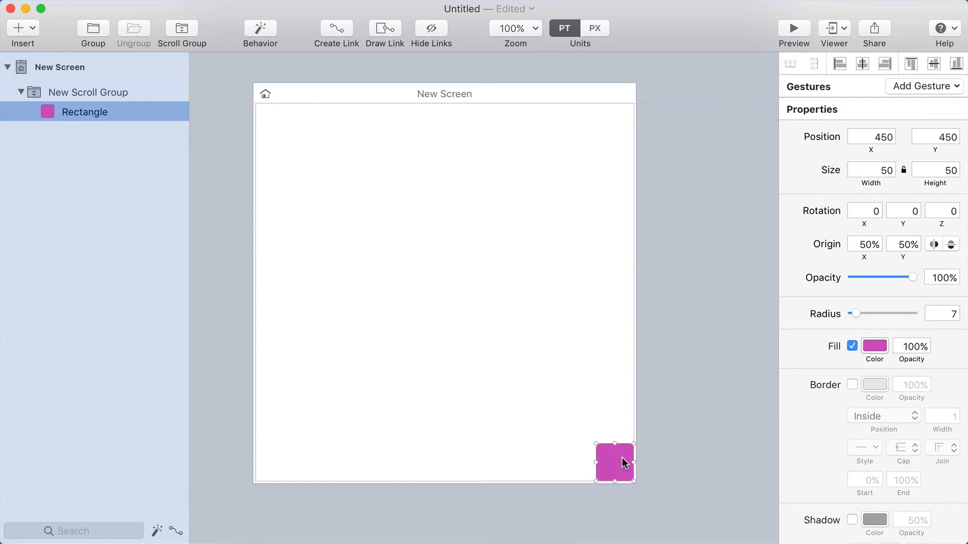
left_click(96, 92)
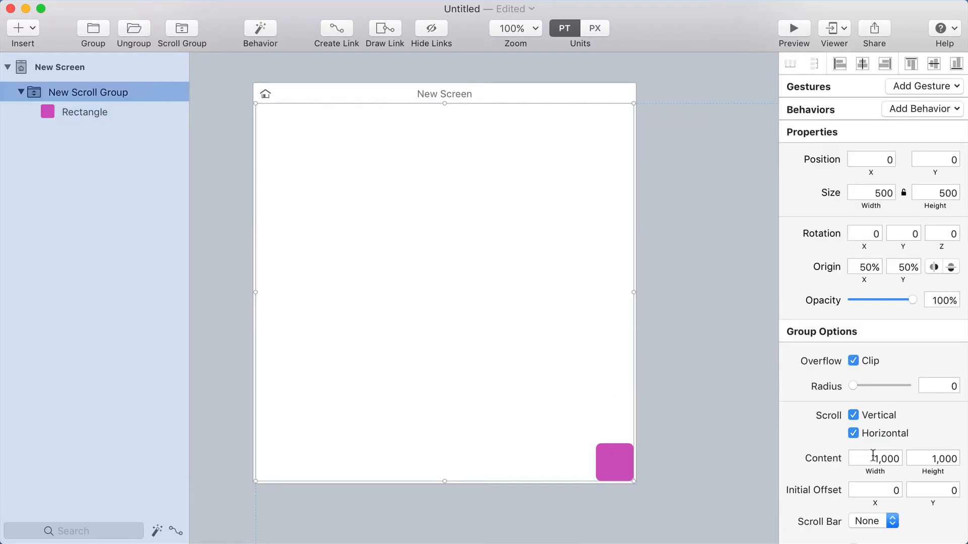
type("-5")
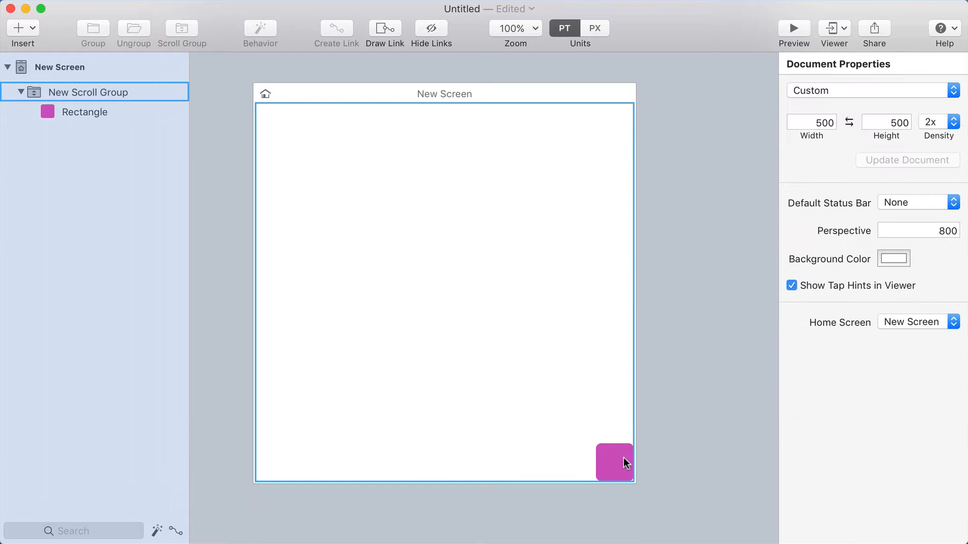
left_click(793, 29)
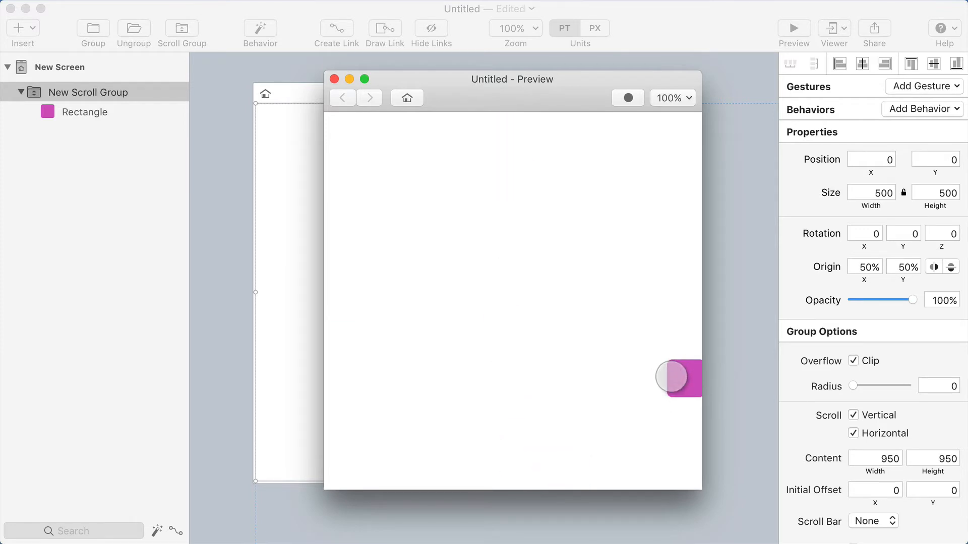
left_click(334, 79)
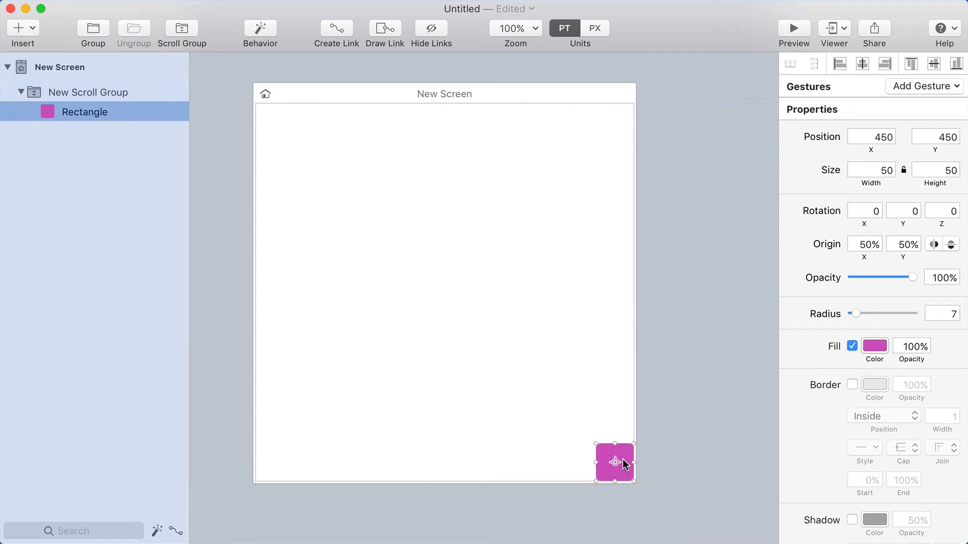
Step: Create a behavior for the rectangle with an enlarged 79 by 79 second state that has a drop shadow
left_click(260, 29)
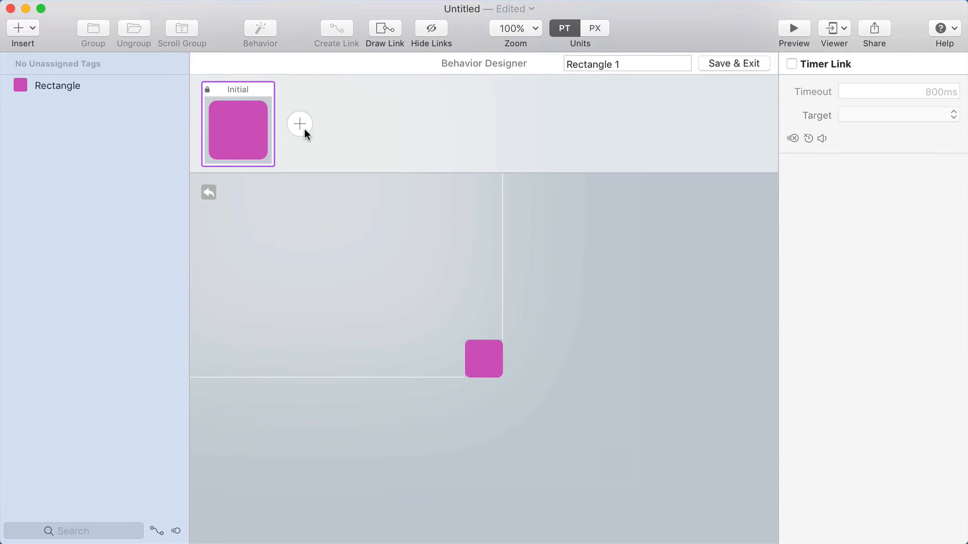
left_click(300, 123)
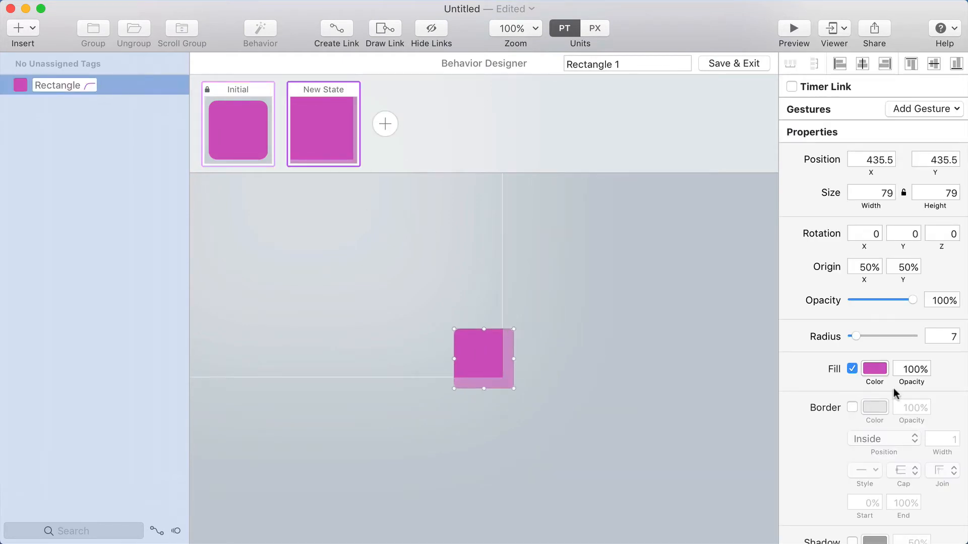
scroll("down", 3)
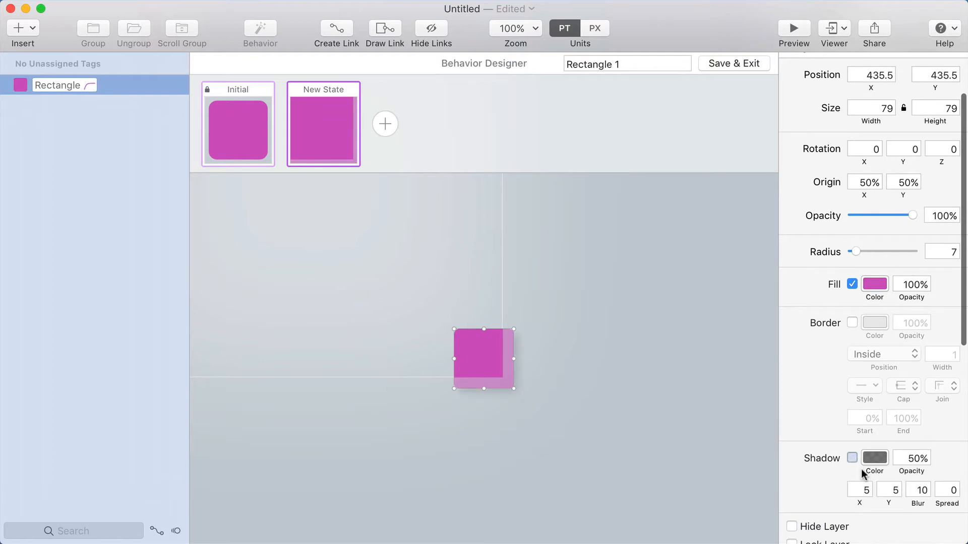
left_click(853, 458)
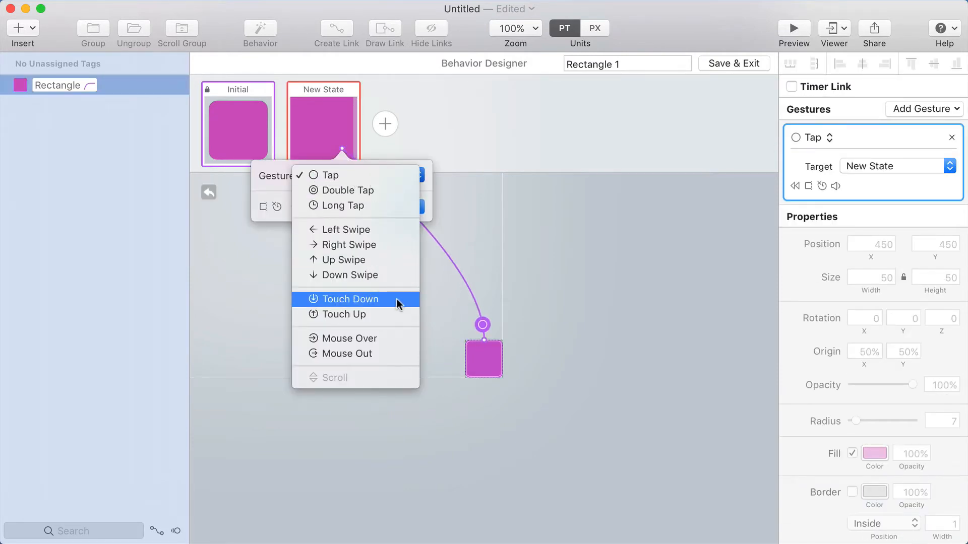
Step: Link Initial to the enlarged state on Touch Down and back to Initial on Touch Up
left_click(348, 298)
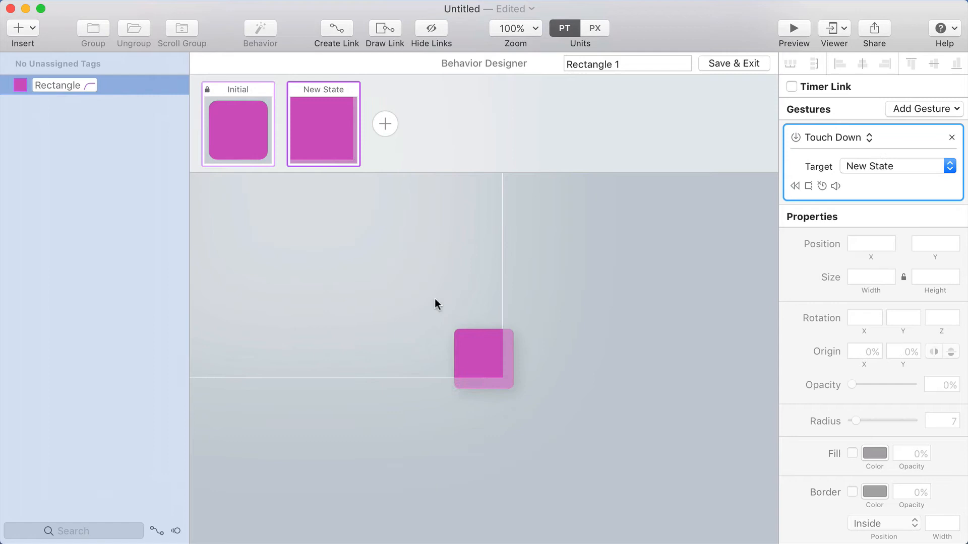
left_click(837, 137)
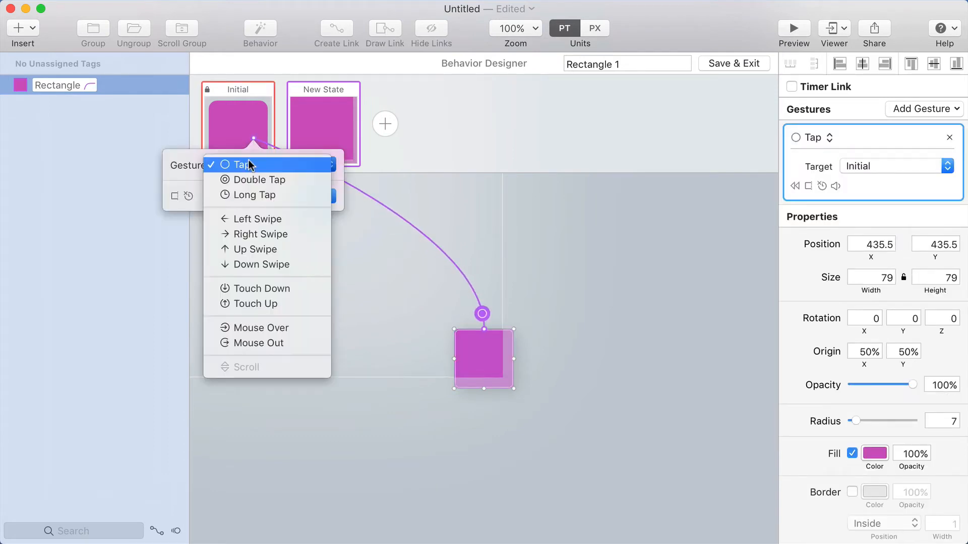
left_click(257, 303)
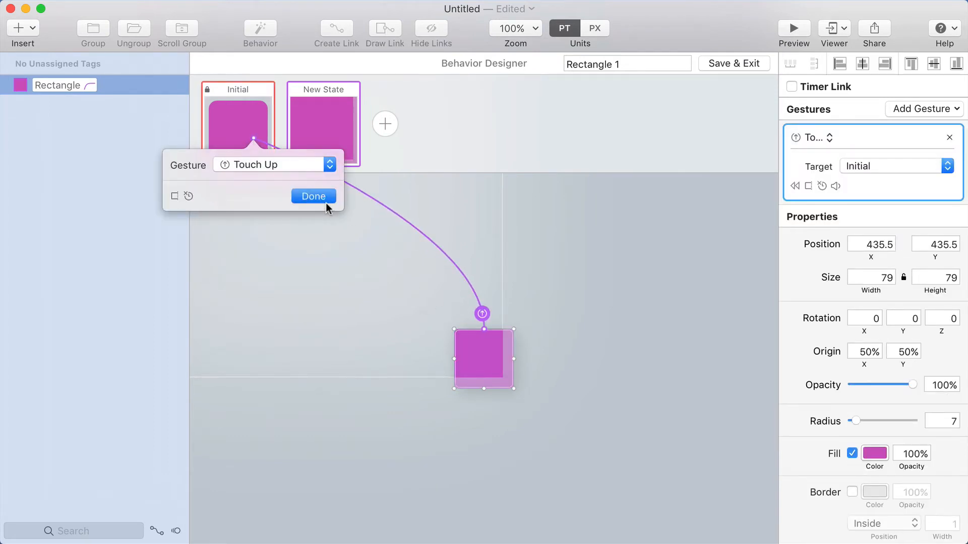
left_click(313, 195)
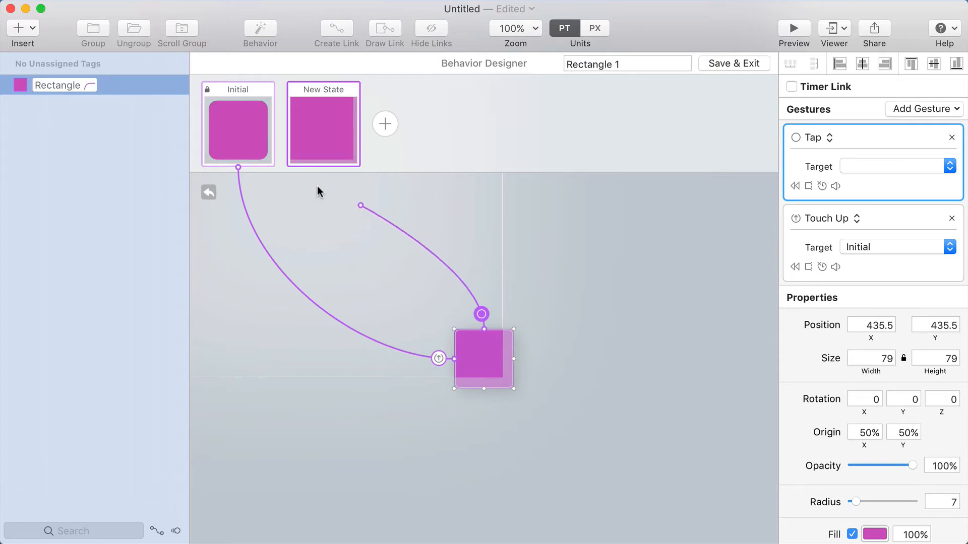
Step: Add a Mouse Out link back to the initial state and save the behavior
left_click(814, 137)
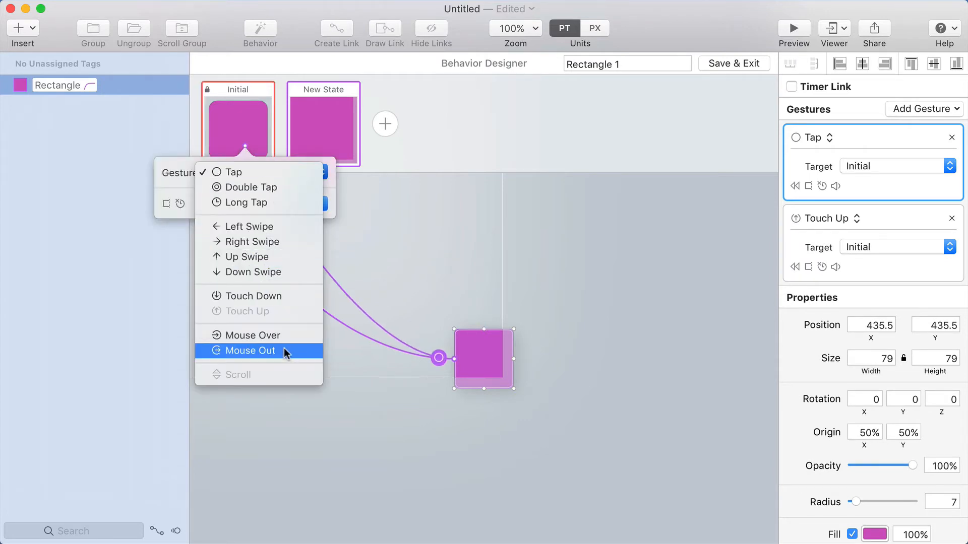
left_click(250, 351)
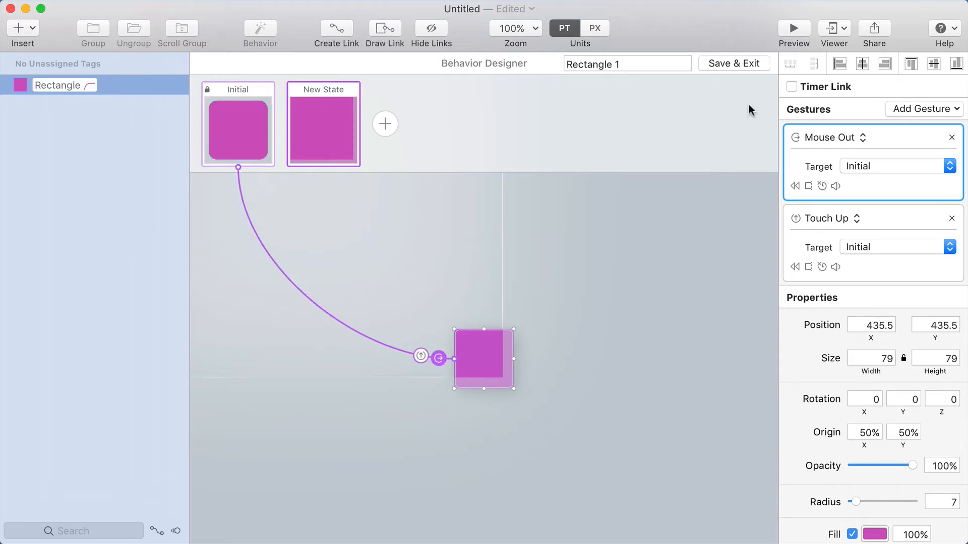
left_click(733, 62)
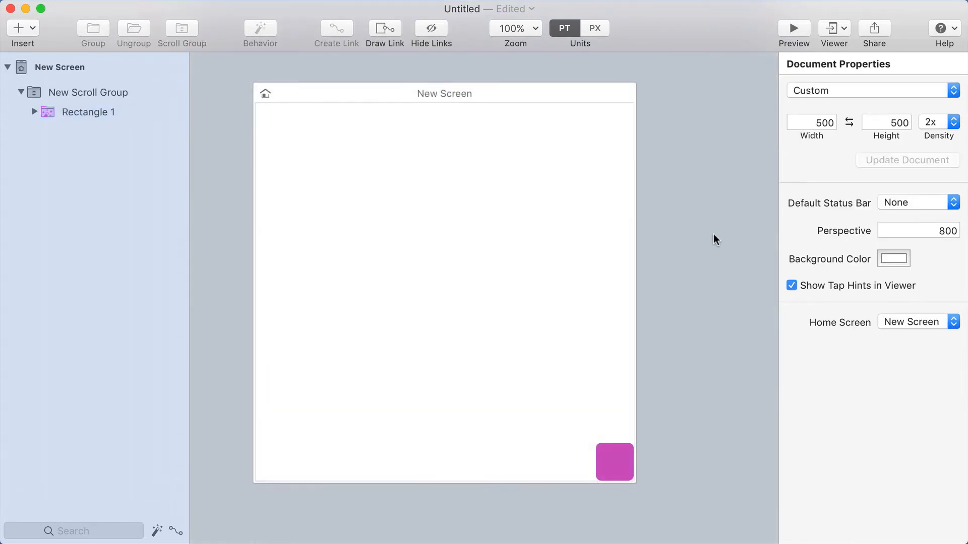
Step: Preview the prototype to drag the pink square around the screen
left_click(794, 28)
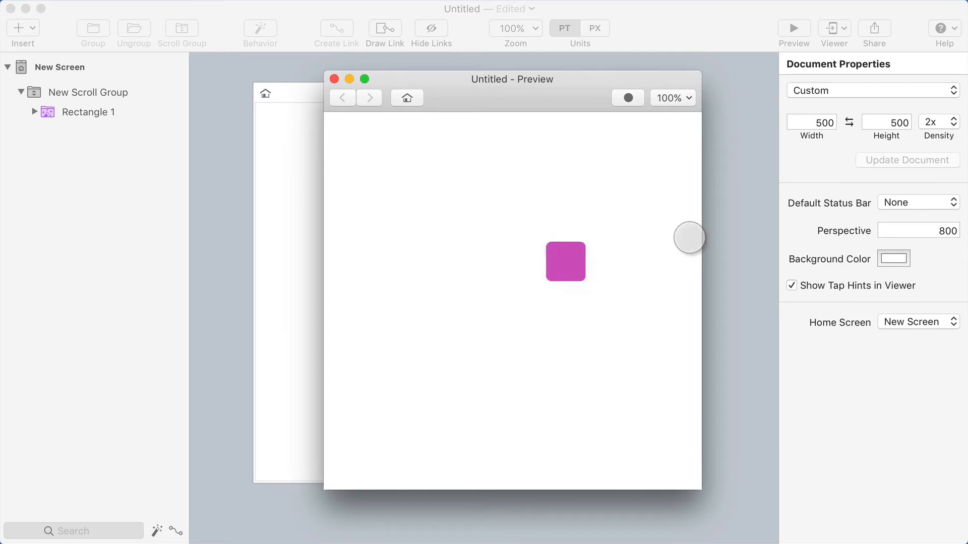
Step: Add an oval with a #404040 dark grey fill outside the scroll group and start a behavior for it
left_click(333, 79)
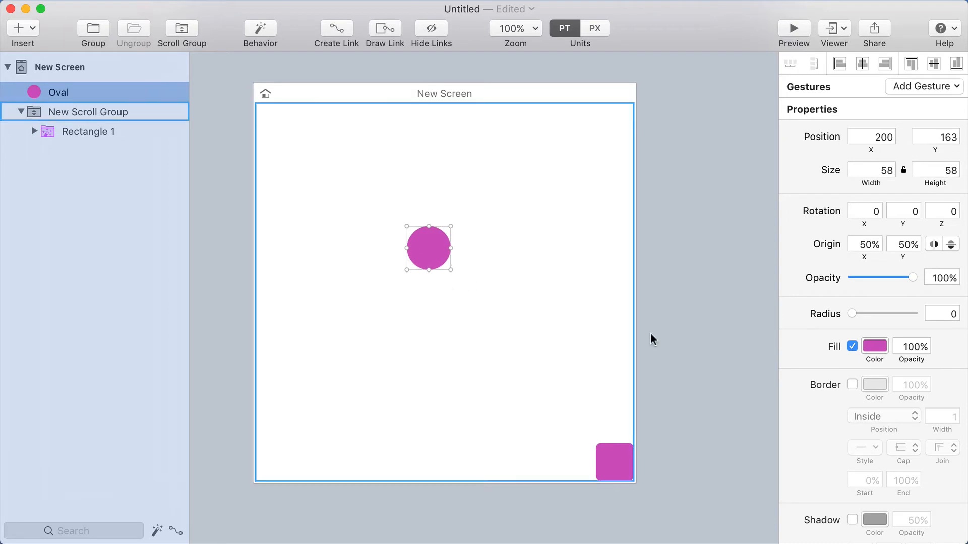
left_click(874, 346)
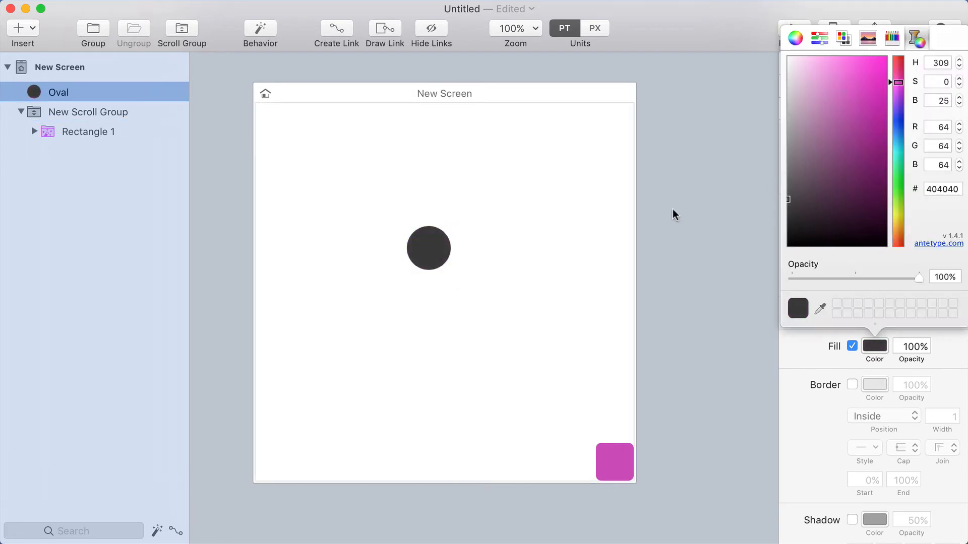
left_click(428, 249)
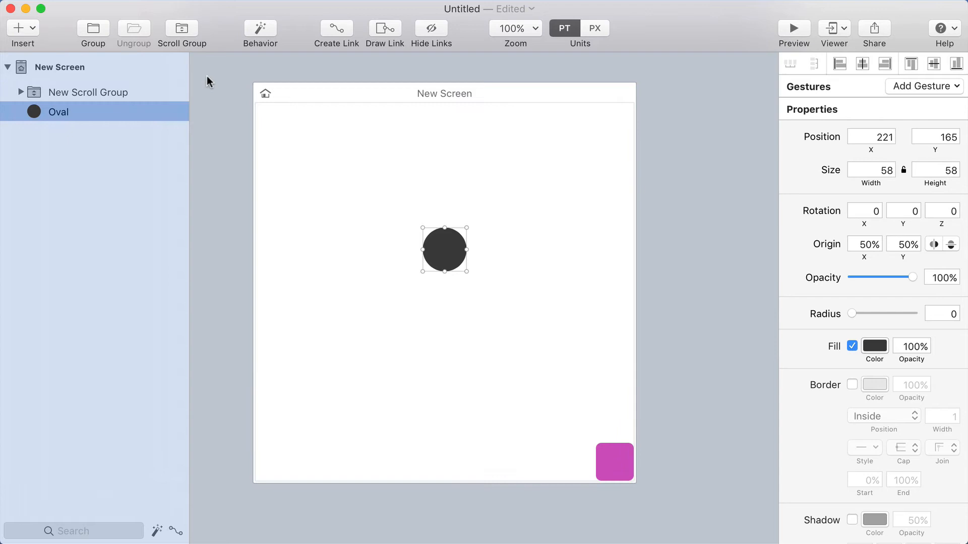
left_click(260, 32)
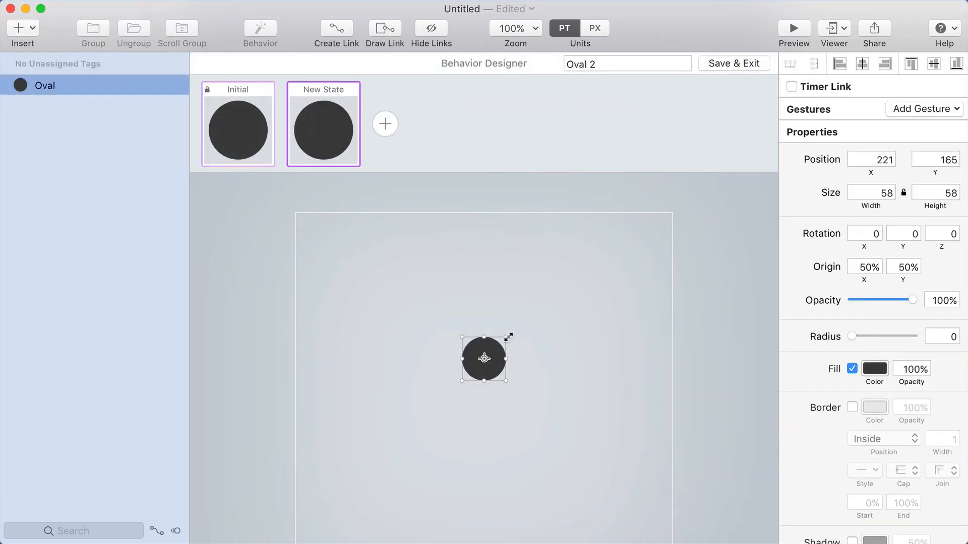
Step: Enlarge the circle to 242 by 242 on Mouse Over, revert on Mouse Out, and save the behavior
left_click(238, 123)
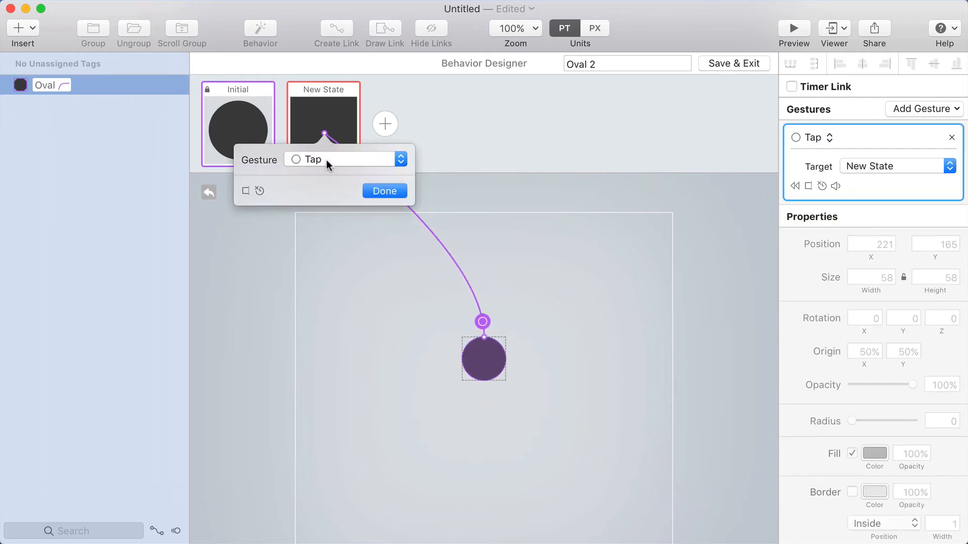
left_click(339, 159)
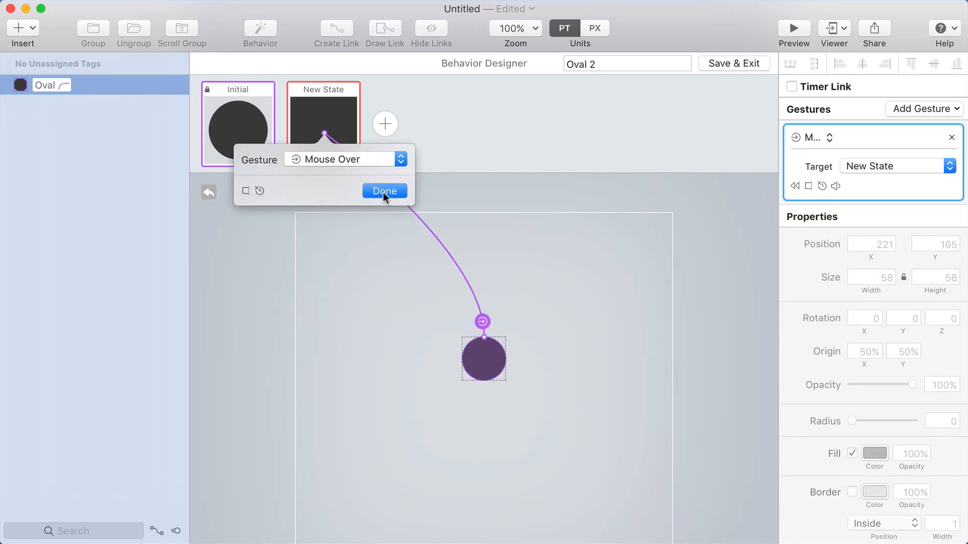
left_click(384, 190)
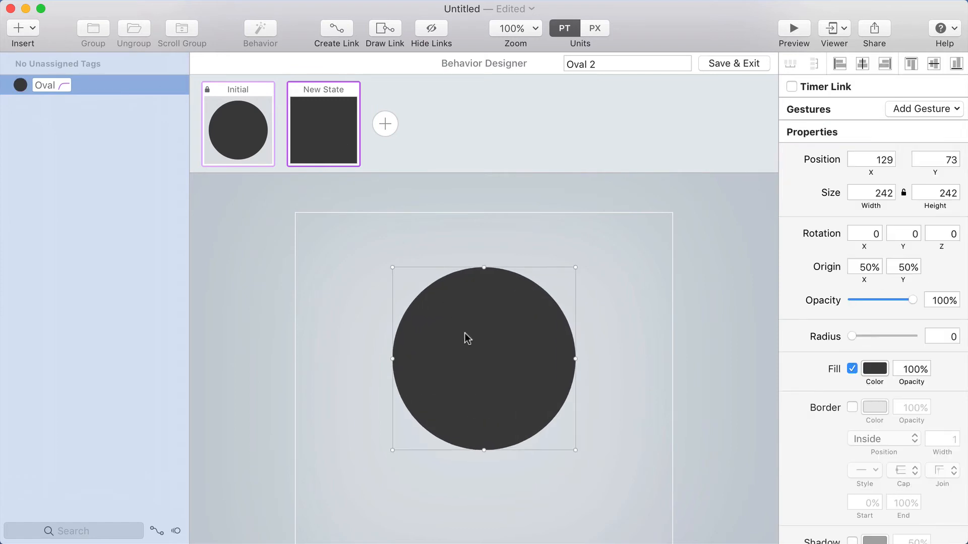
left_click(924, 108)
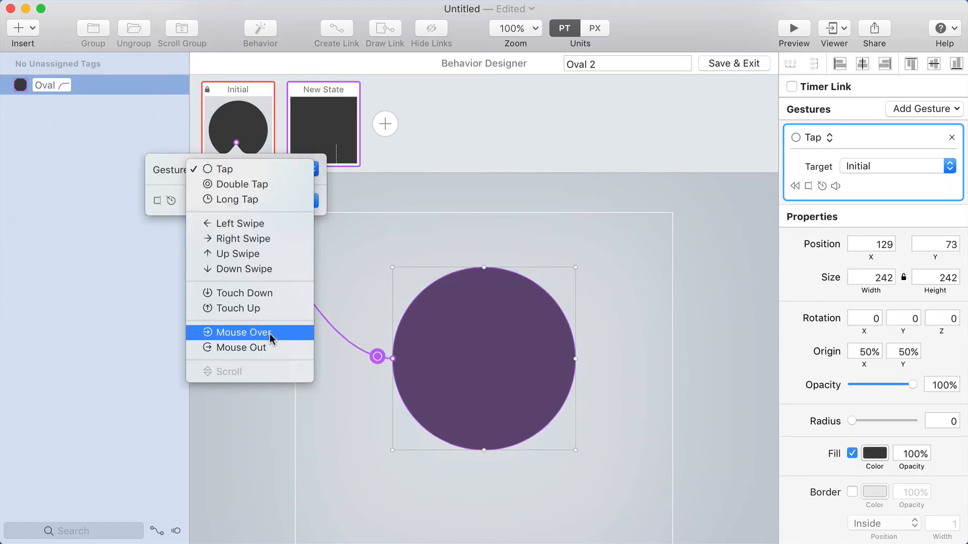
left_click(237, 347)
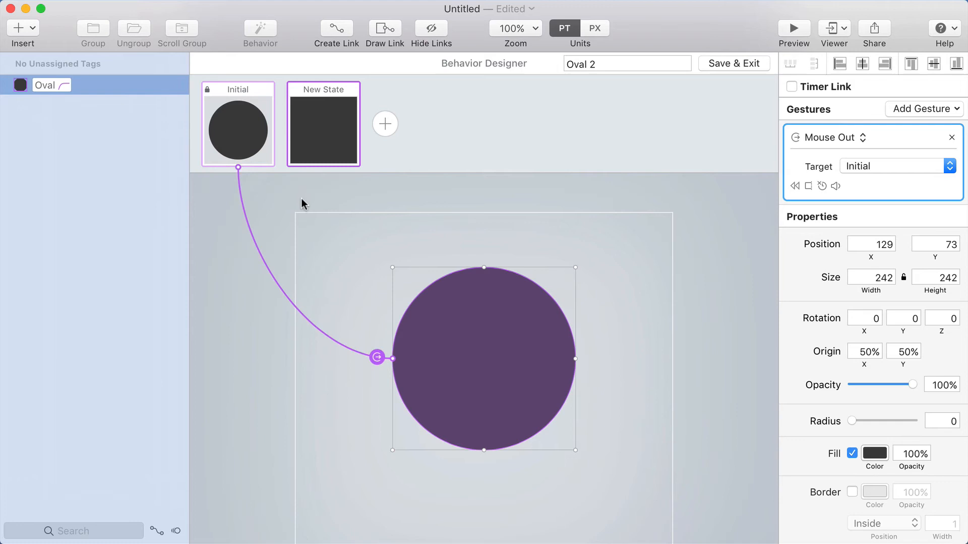
left_click(732, 62)
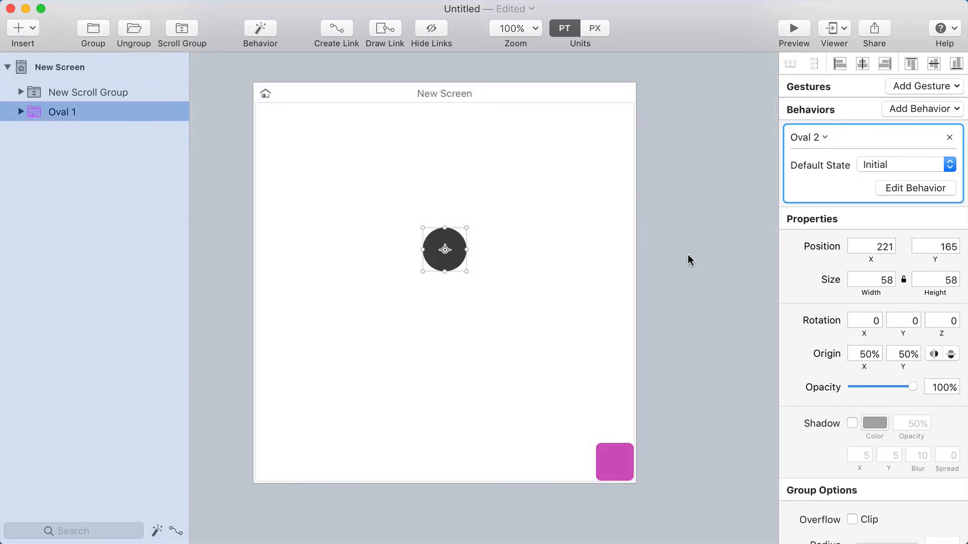
Step: Preview the hover-growing circle with the draggable square, then close the preview
left_click(794, 29)
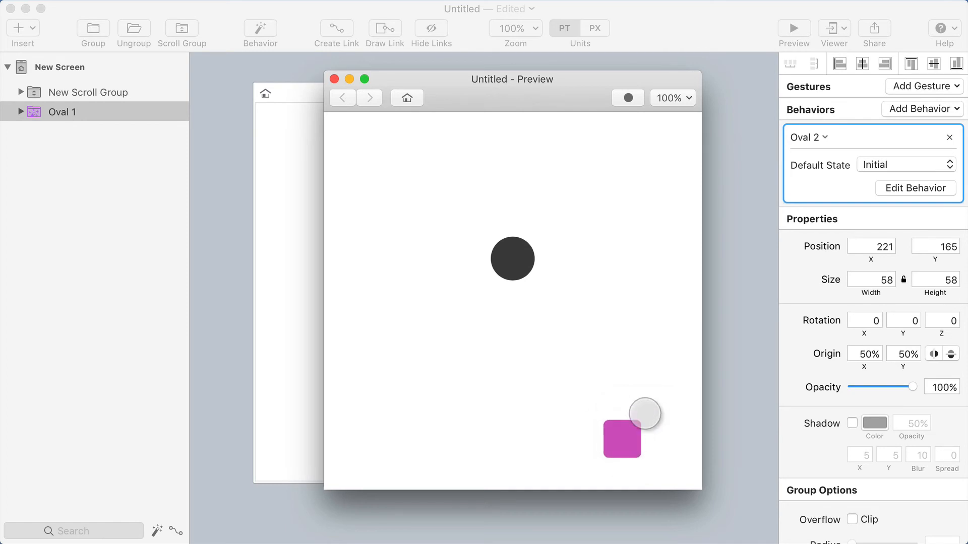
left_click(333, 79)
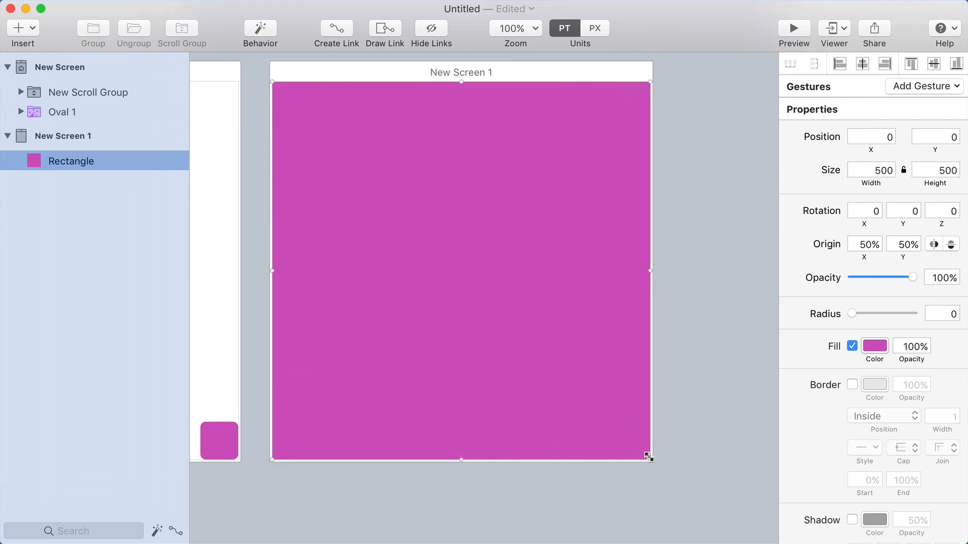
Step: Give the new screen's 500×500 rectangle a dark gray fill and start editing the transition into it
left_click(88, 92)
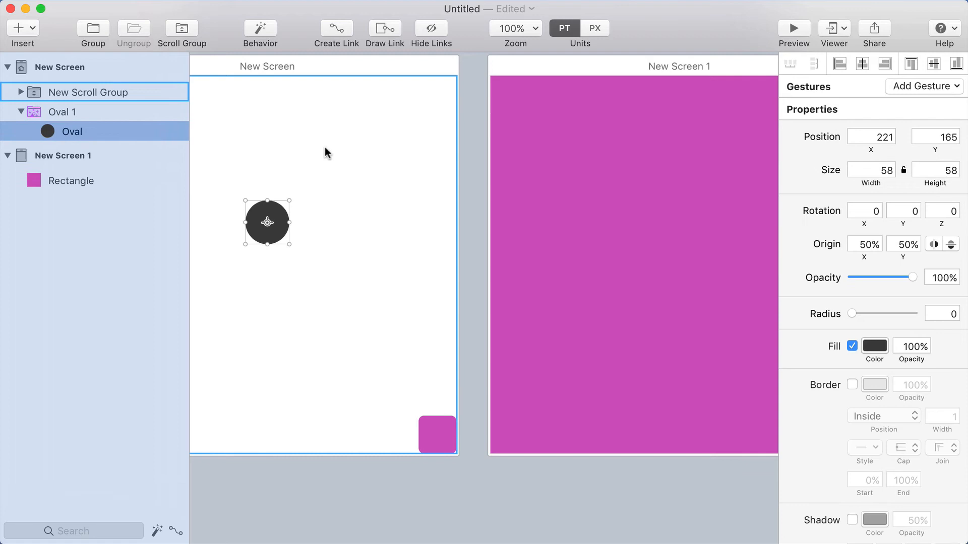
left_click(67, 156)
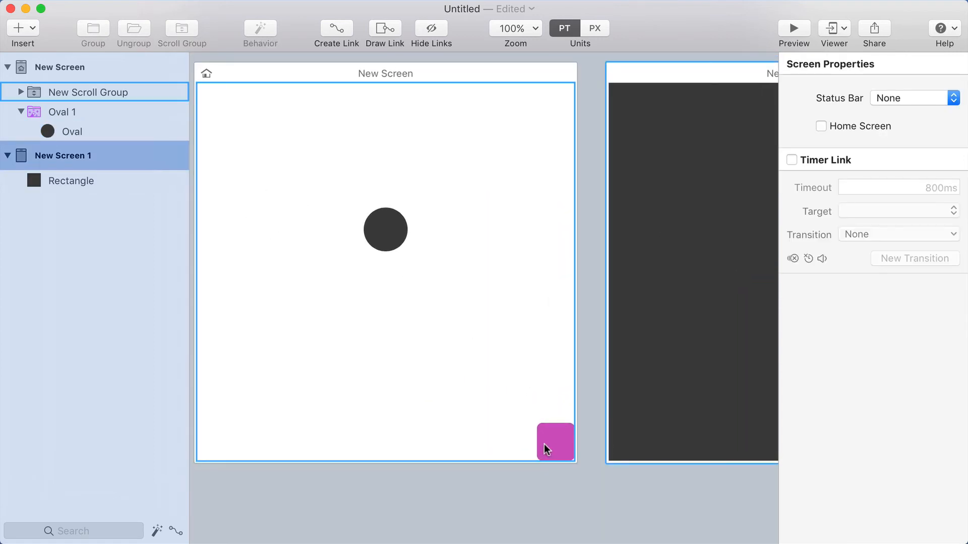
left_click(72, 131)
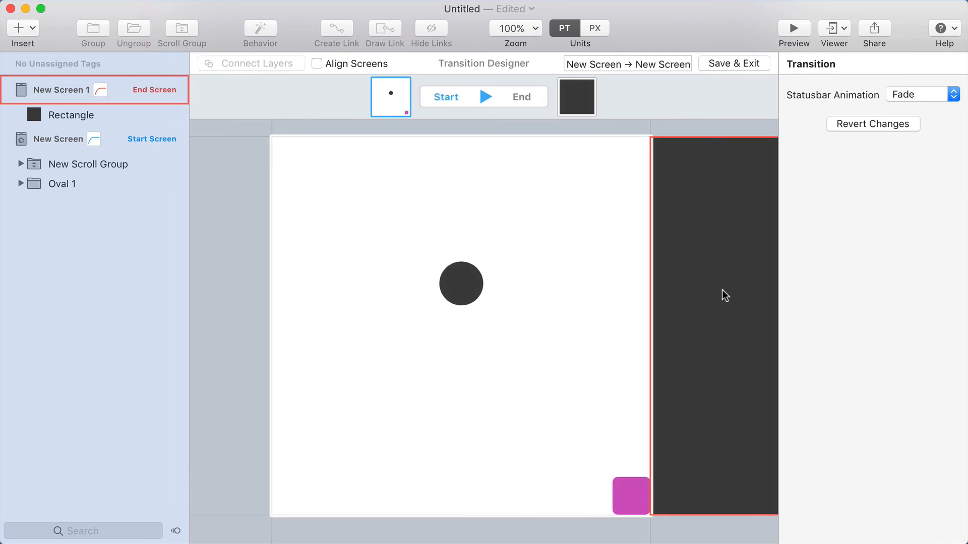
Step: Align the start and end screens and connect the pink Rectangle layer to the dark Rectangle
left_click(317, 64)
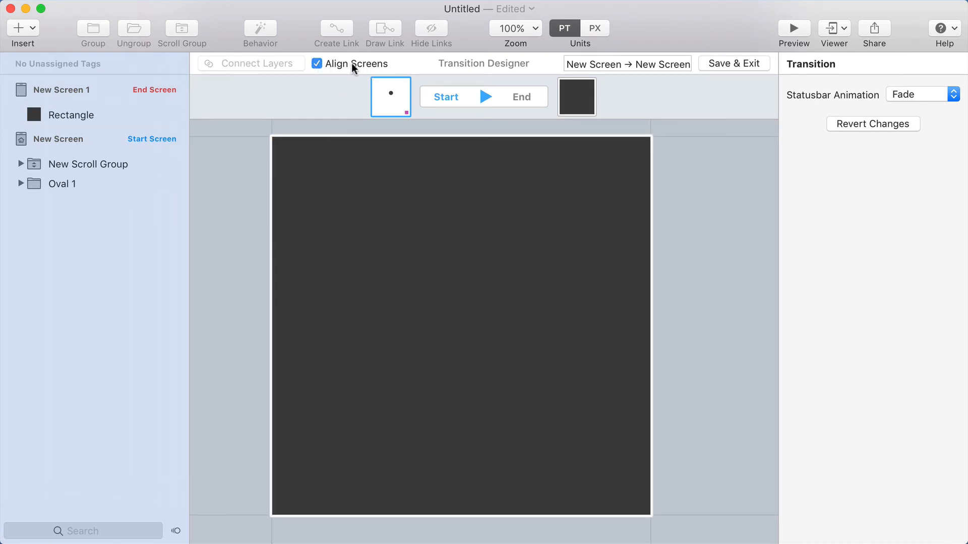
left_click(70, 115)
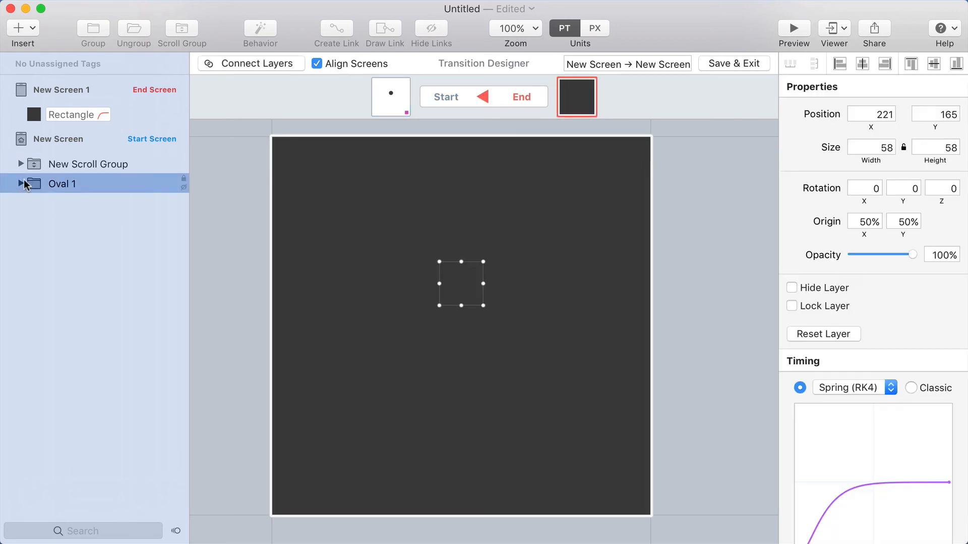
left_click(20, 183)
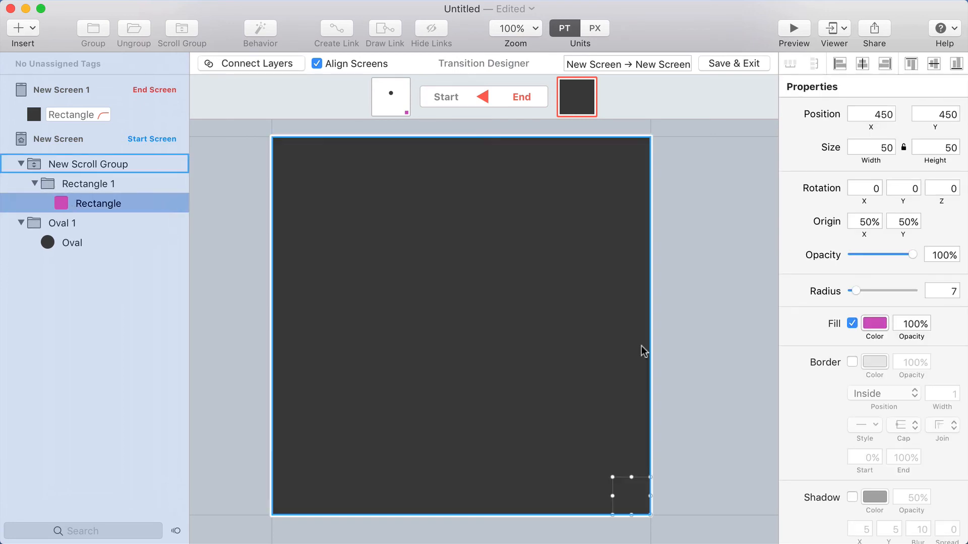
left_click(95, 164)
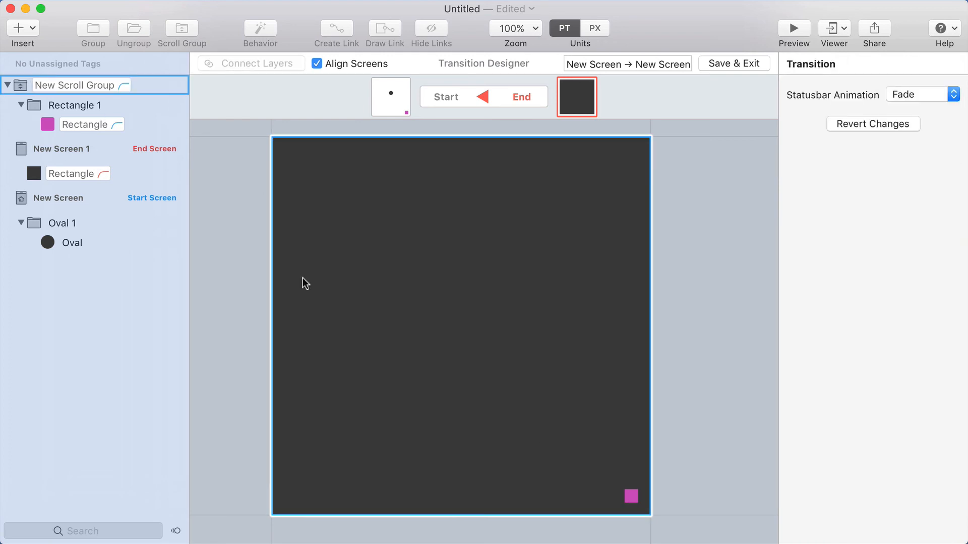
Step: Save the transition, exit the Transition Designer and launch a preview
left_click(920, 95)
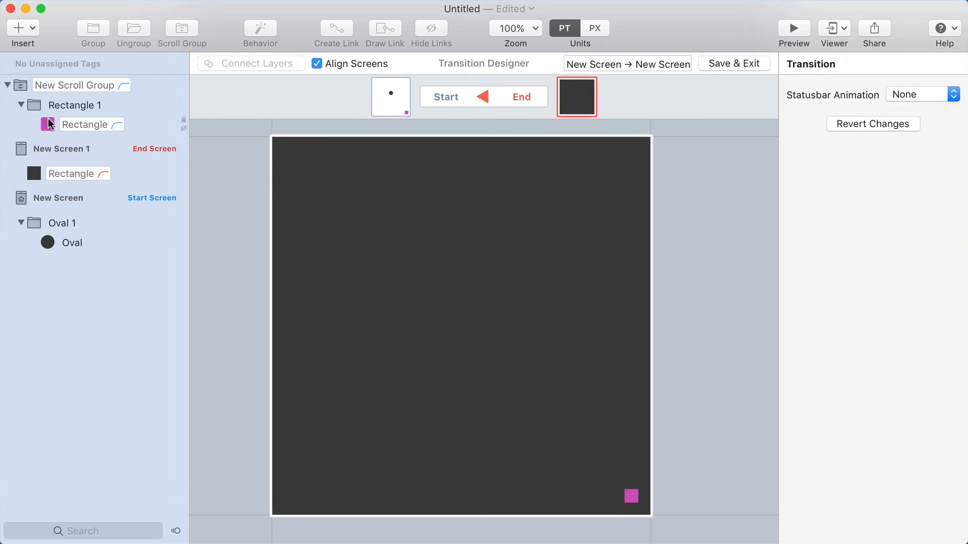
left_click(793, 28)
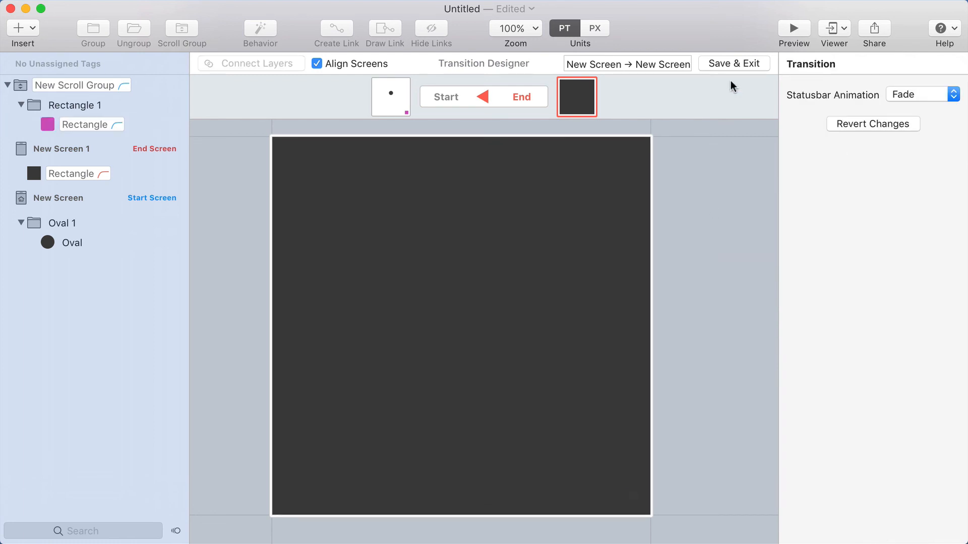
left_click(793, 28)
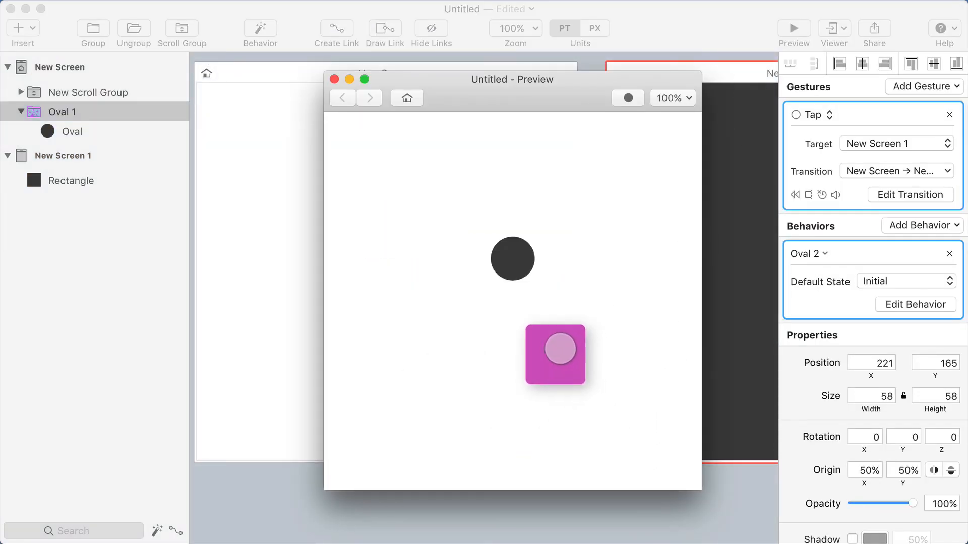
Step: Change the Oval 1 → New Screen 1 link gesture from Tap to Touch Up and confirm
left_click(553, 353)
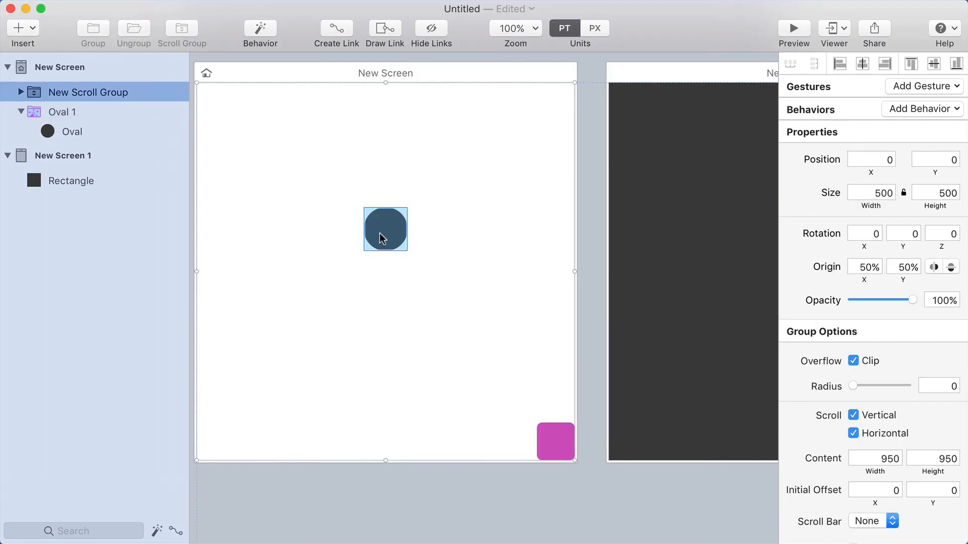
left_click(460, 295)
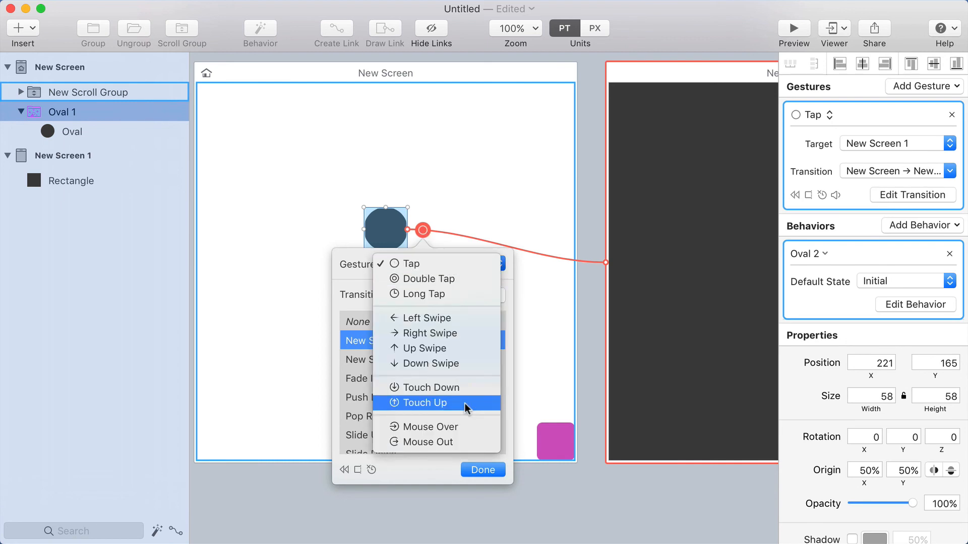
left_click(425, 402)
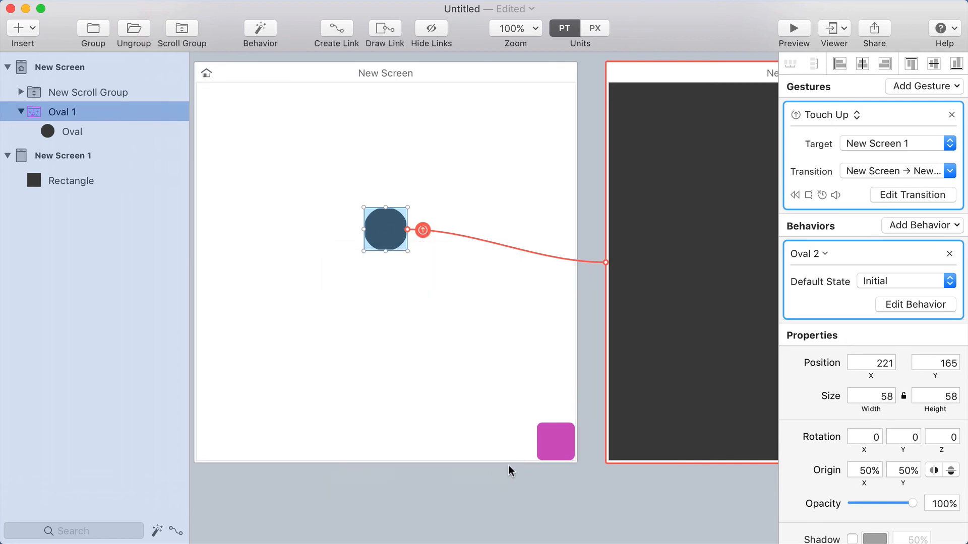
left_click(794, 28)
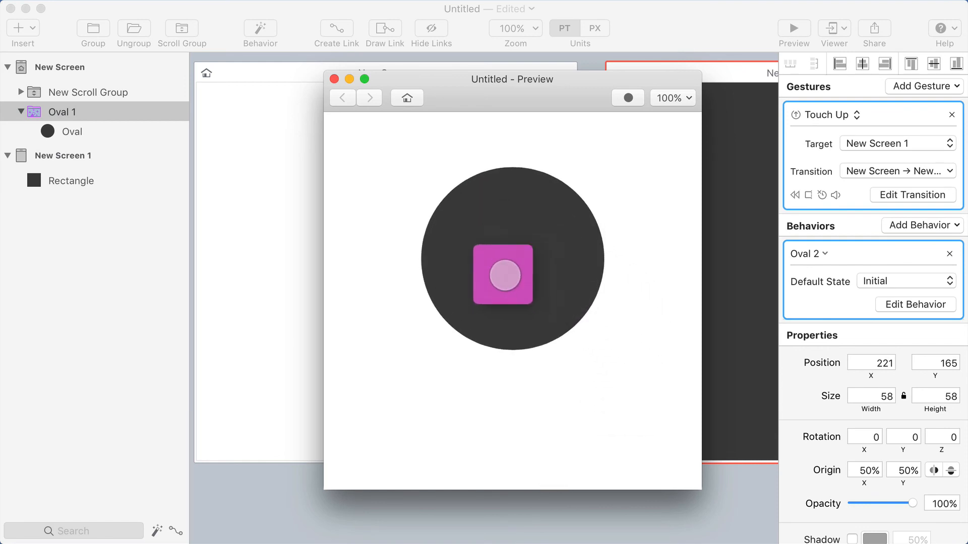
Step: Drop the pink square onto the circle, return home, and drop it again to test the dark-screen transition
left_click(501, 274)
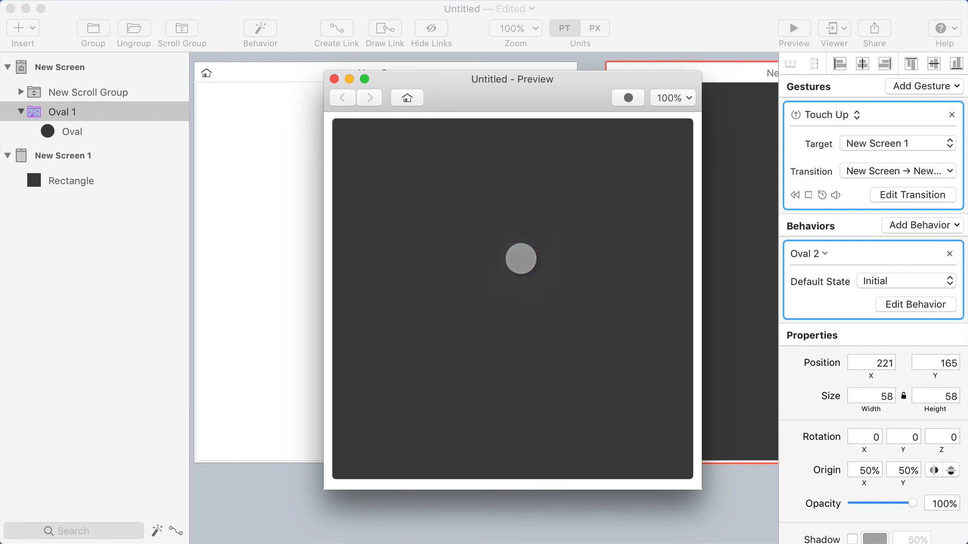
left_click(520, 258)
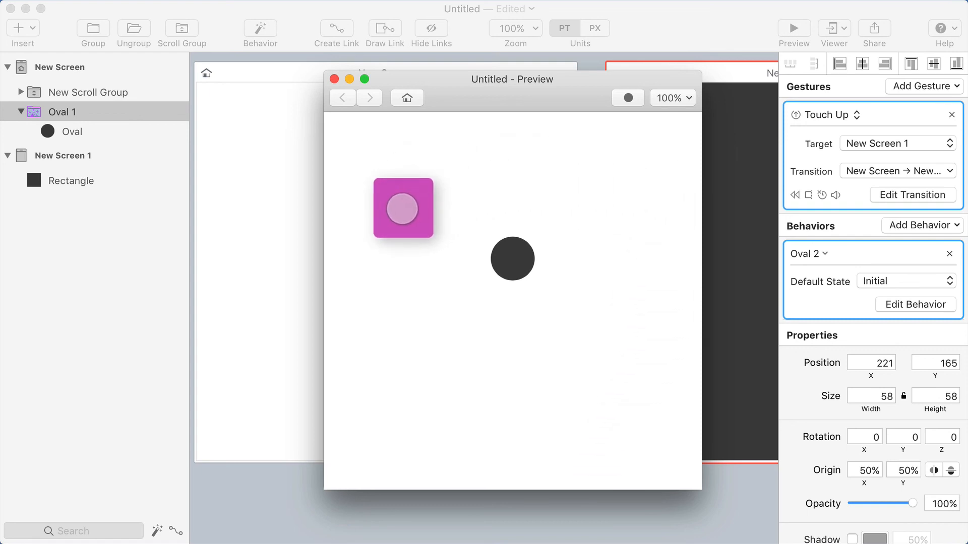
left_click(512, 259)
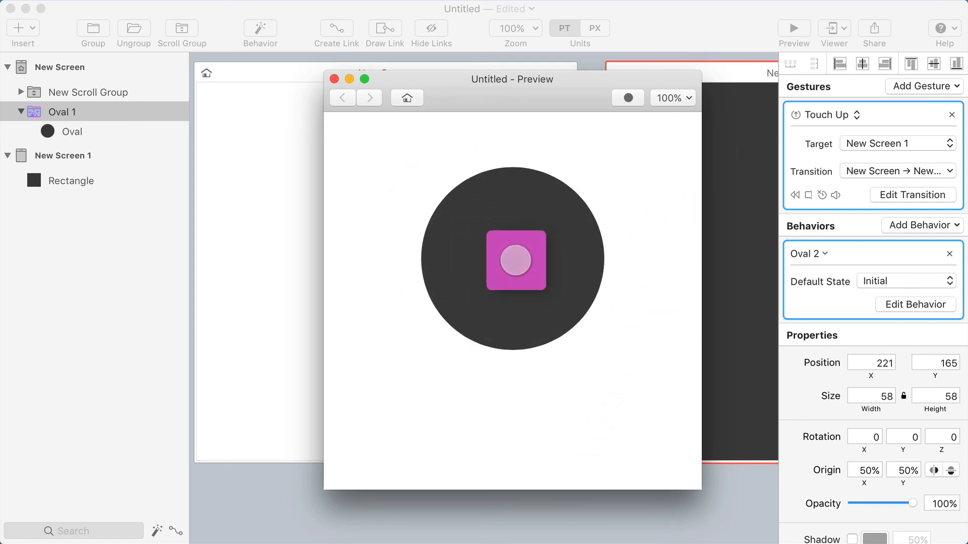